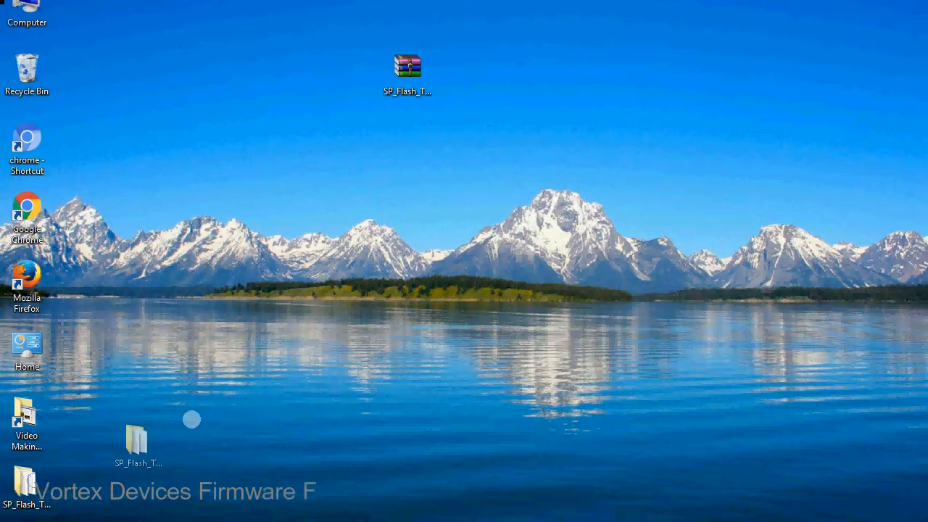
# - Drag the SP_Flash_Tool_v5.1728_Win folder beside its zip archive and select it
pyautogui.moveTo(135, 435); pyautogui.dragTo(468, 73)
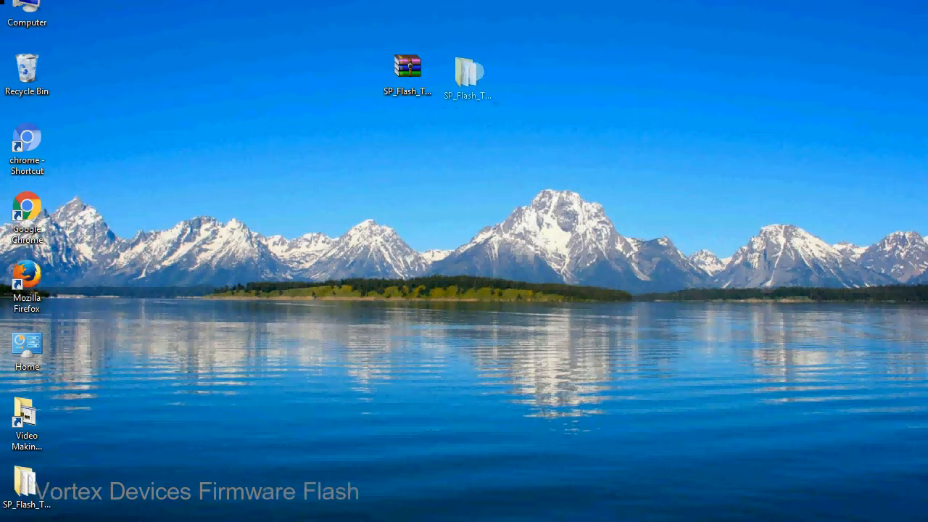
pyautogui.click(468, 73)
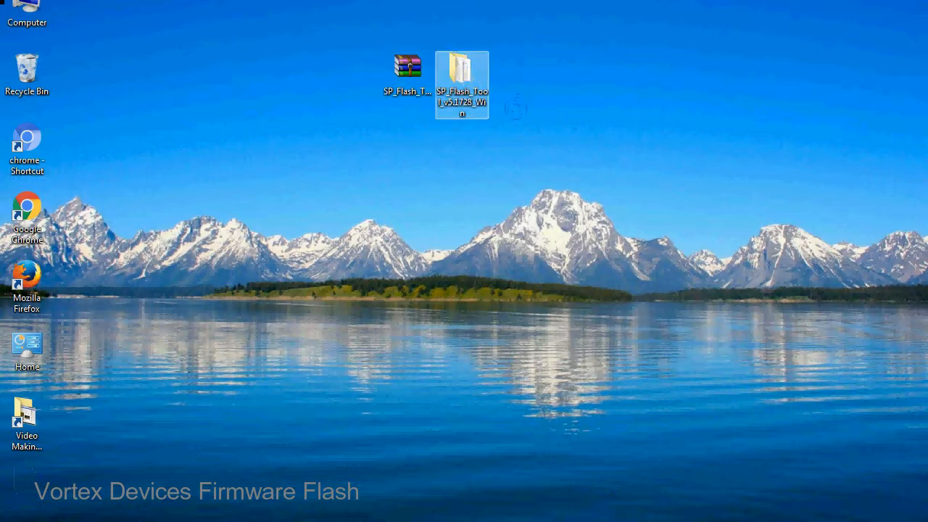
# - Open the SP_Flash_Tool_v5.1728_Win folder and run flash_tool.exe
pyautogui.doubleClick(462, 80)
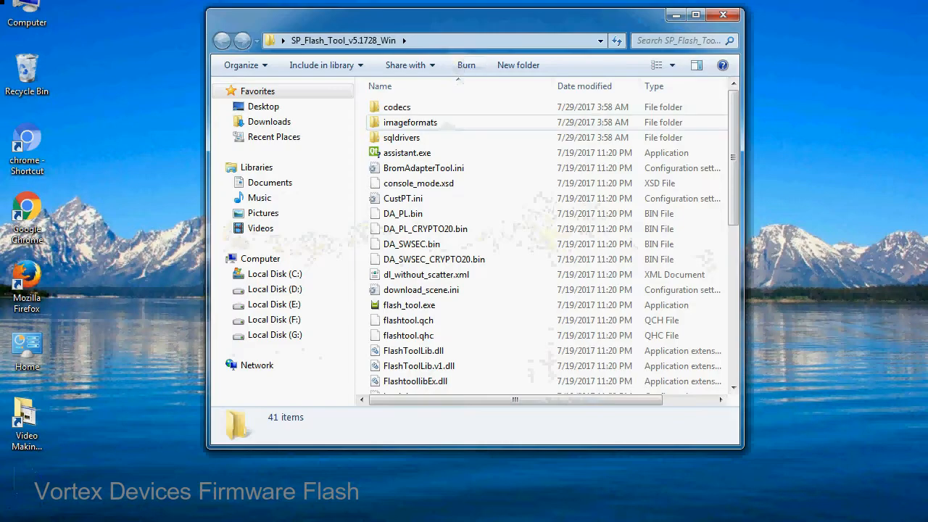
pyautogui.scroll(-3)
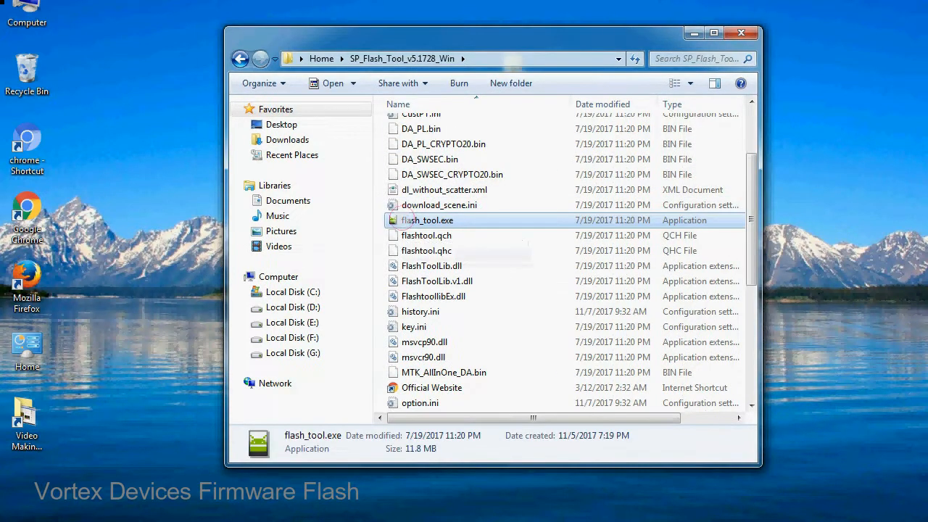
pyautogui.rightClick(426, 219)
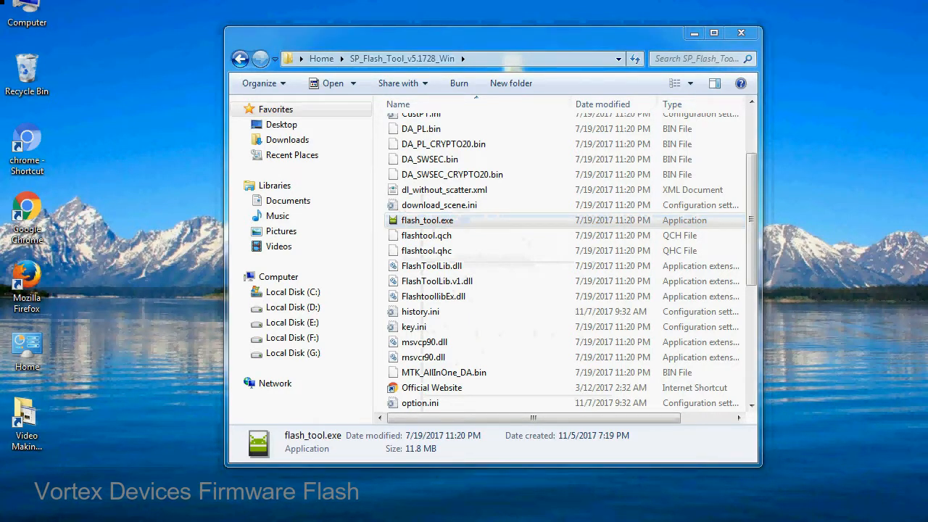
pyautogui.doubleClick(427, 220)
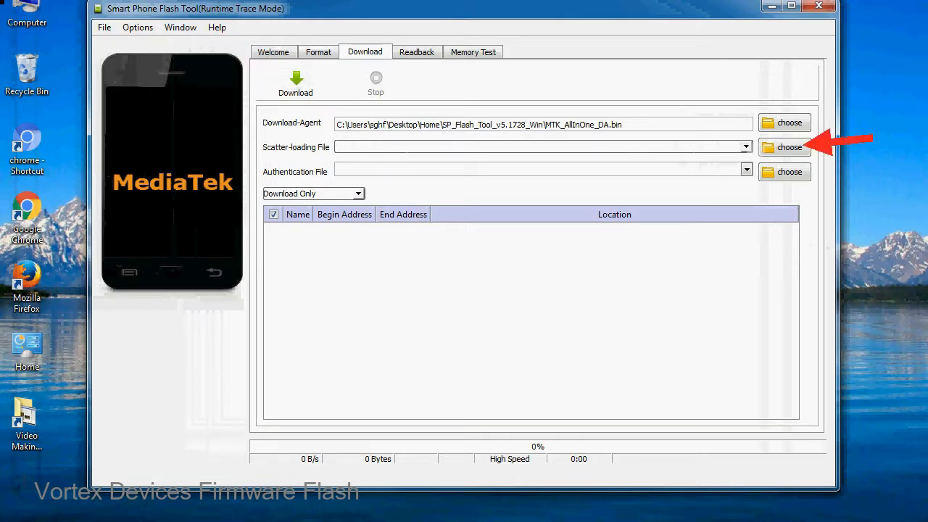
# - Open the Scatter-loading File chooser on the Download tab
pyautogui.click(790, 147)
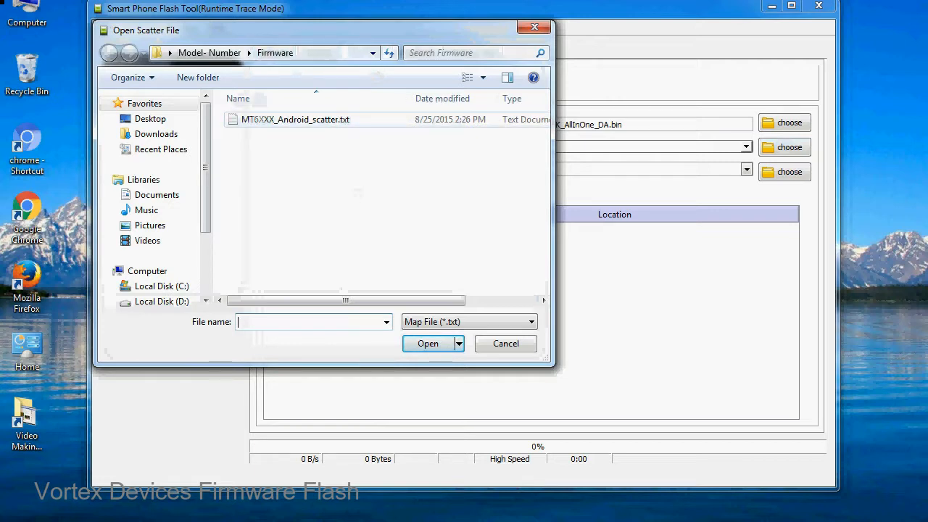
# - Select and open MT6XXX_Android_scatter.txt from the firmware folder
pyautogui.click(295, 119)
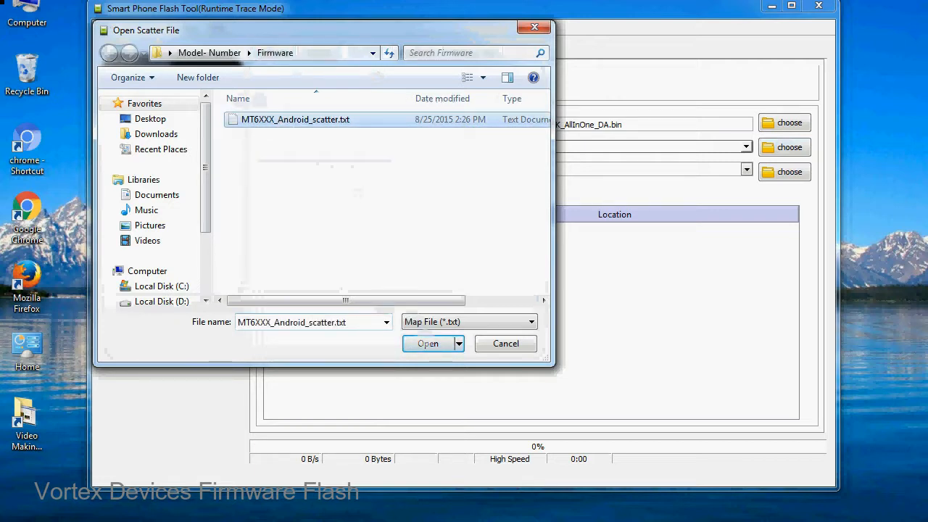
pyautogui.click(428, 344)
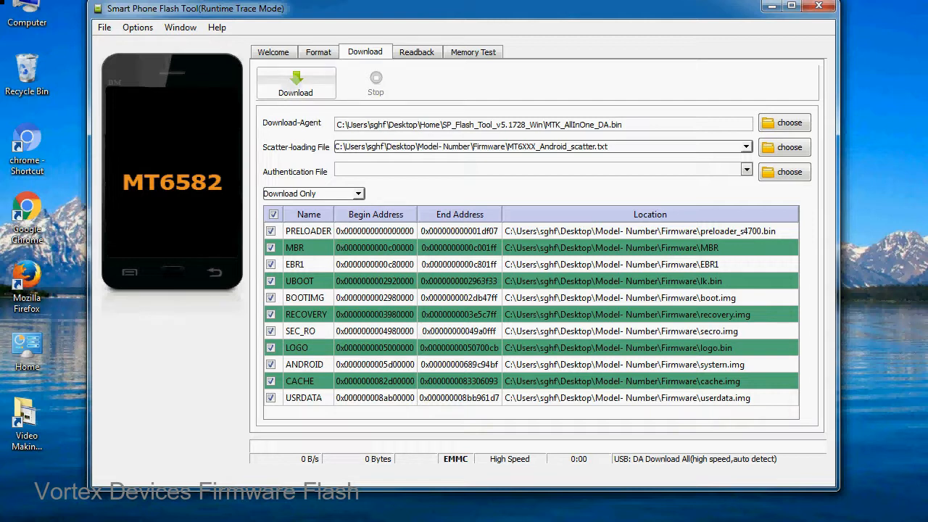
# - Start the Download to flash the MT6582 phone over USB
pyautogui.click(295, 82)
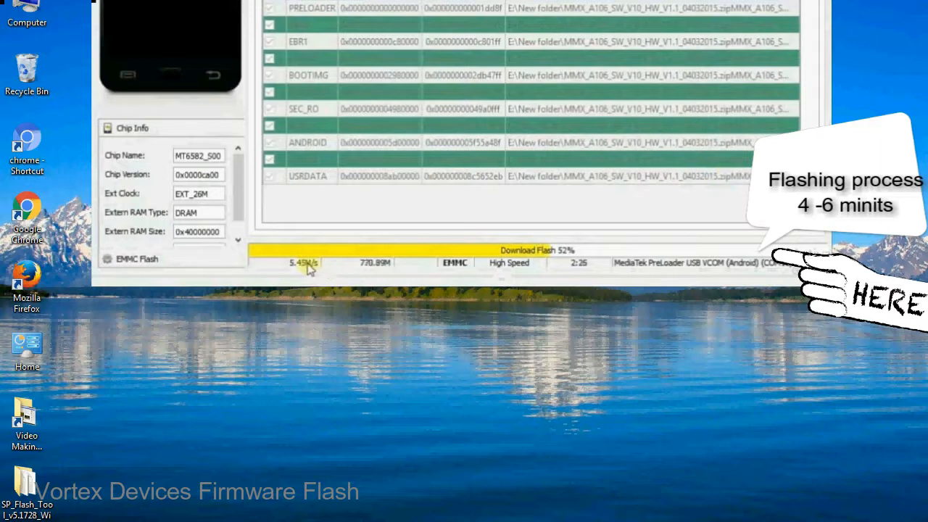
pyautogui.moveTo(541, 271)
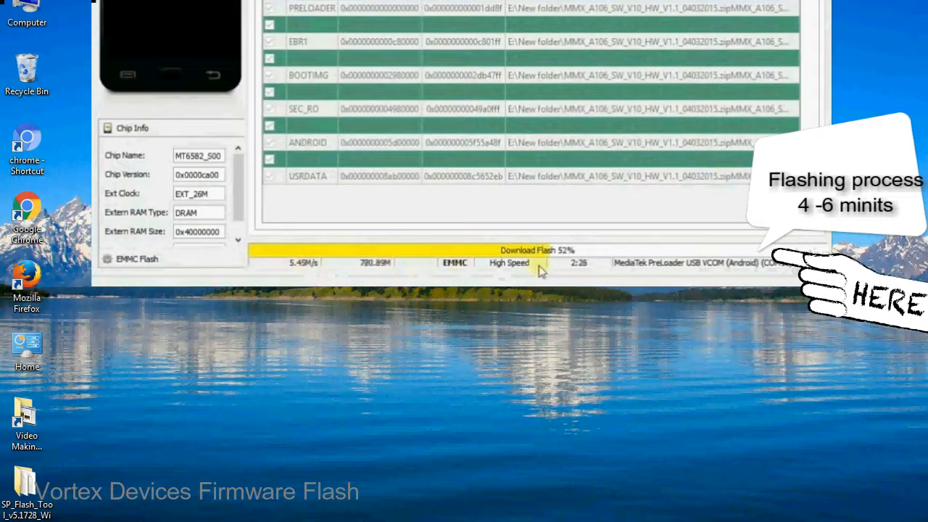